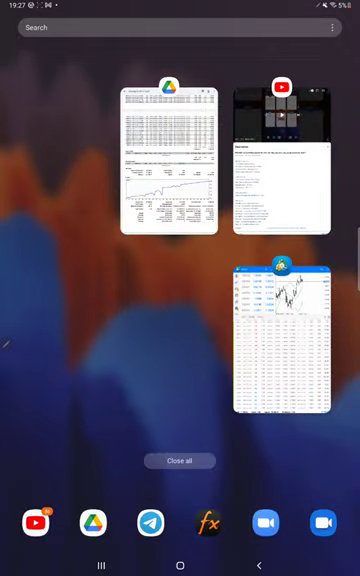
Reopen the Google Drive card from recent apps to show the trading report PDF.
left_click(283, 337)
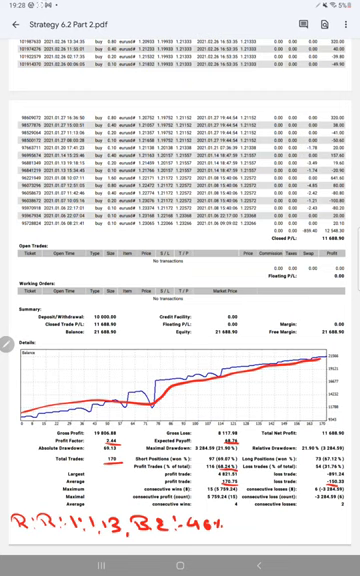
Handwrite '-68.1.=221' in red after BE:46% at the bottom of the report.
type("-6")
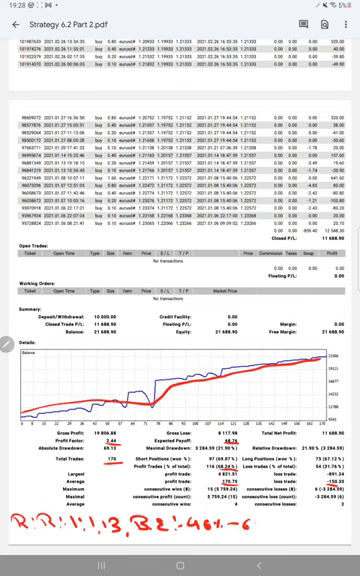
type("-68.1.")
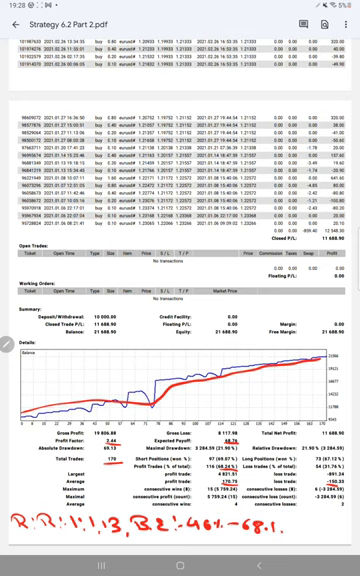
type("=221")
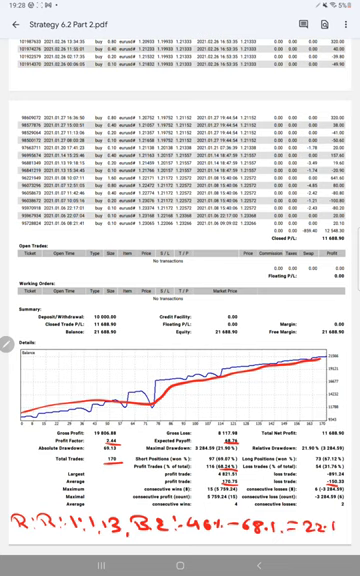